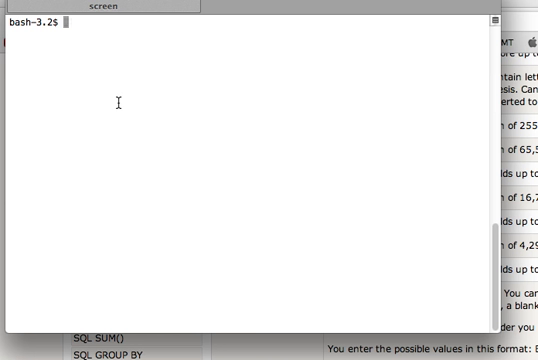
# Step: Log in to MySQL as root with 'mysql -u root -p' and start typing 'use my_company'
pyautogui.write('m')
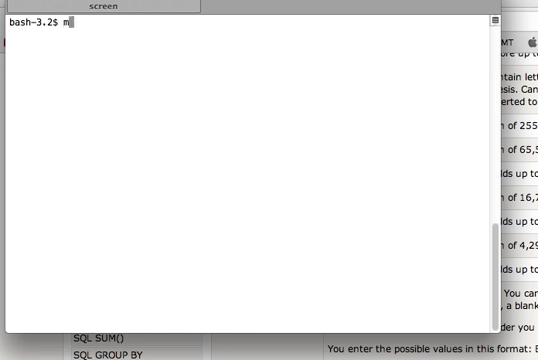
pyautogui.write('ysql')
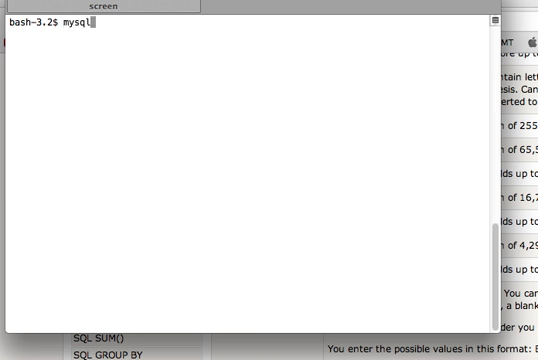
pyautogui.write('-u')
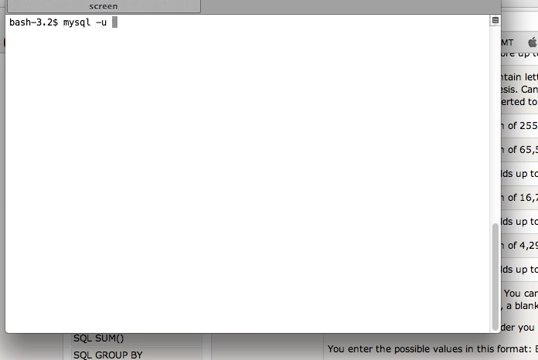
pyautogui.write('root -')
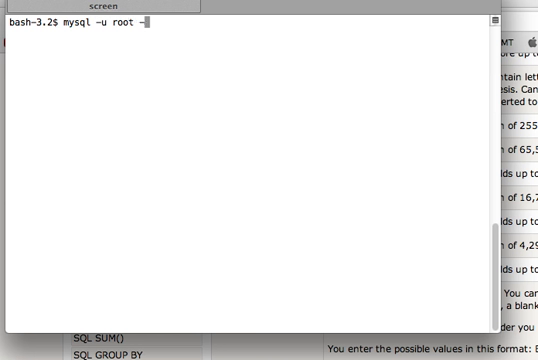
pyautogui.press('Return')
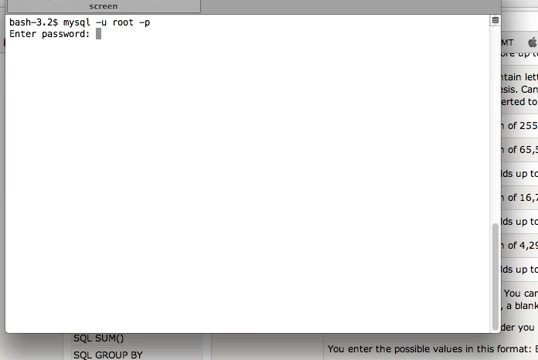
pyautogui.press('Return')
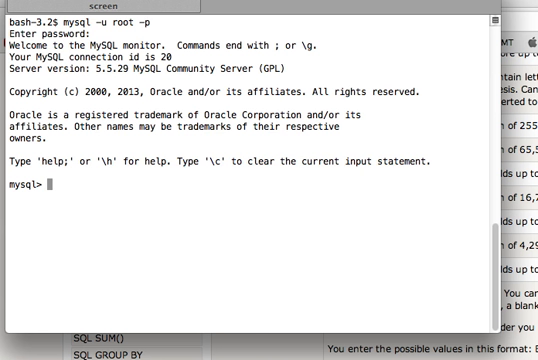
pyautogui.write('use my_company')
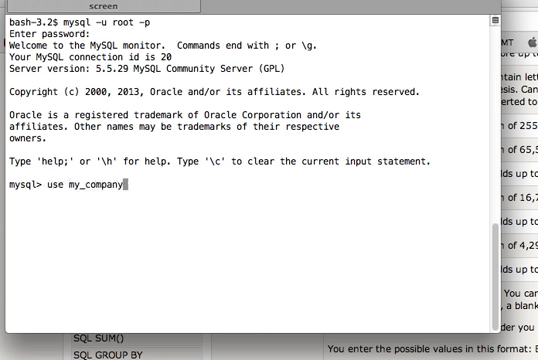
# Step: Switch to the my_company database and list its tables, showing the person table
pyautogui.press('Return')
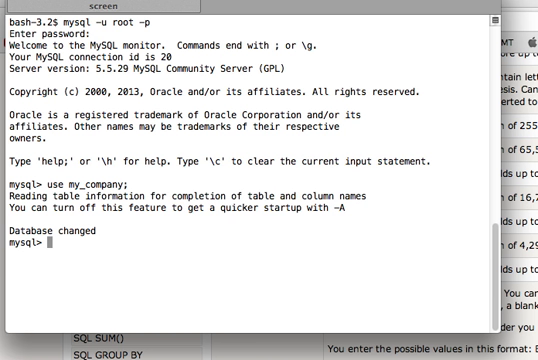
pyautogui.write('sh')
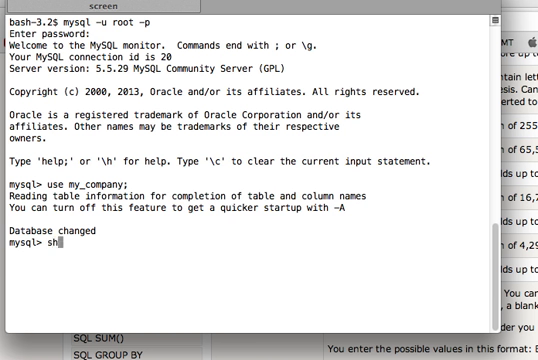
pyautogui.write('w')
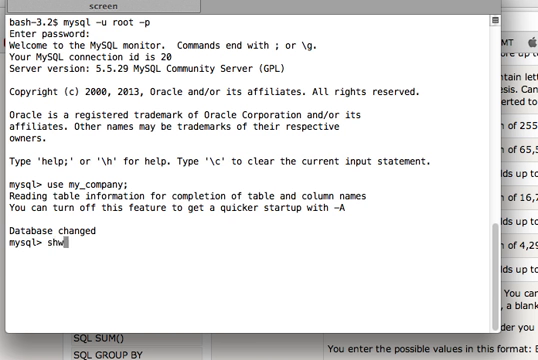
pyautogui.press('BackSpace')
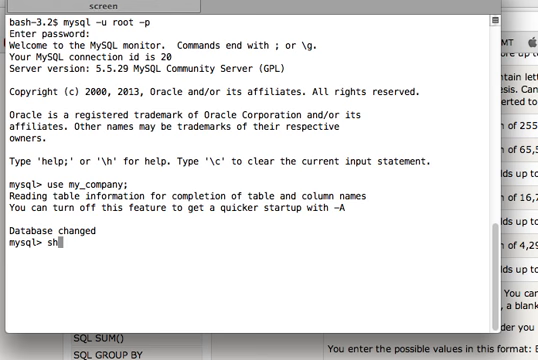
pyautogui.write('ow tables')
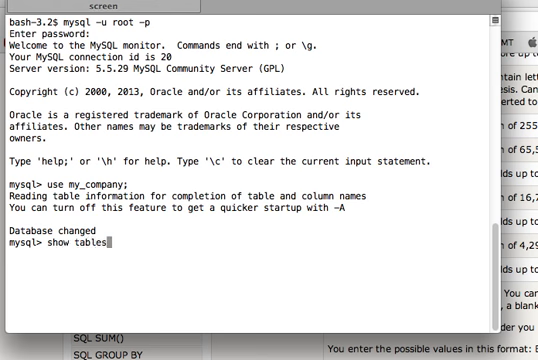
pyautogui.press('Return')
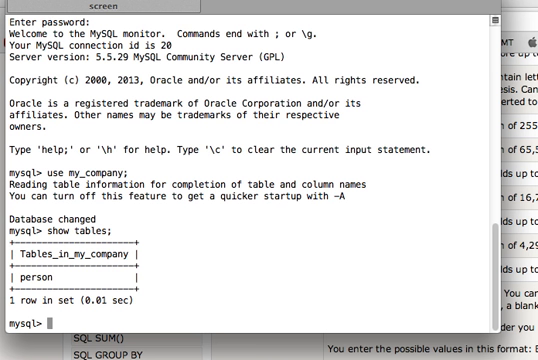
# Step: Describe the person table to show its four columns and their types
pyautogui.write('desc')
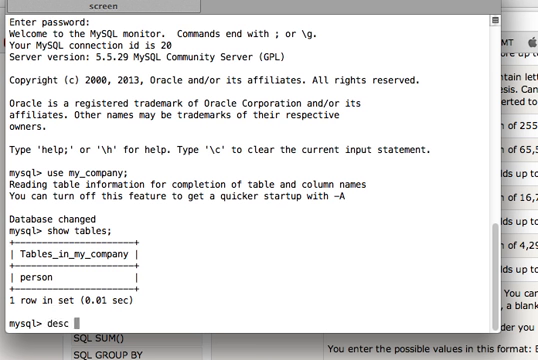
pyautogui.write('perso')
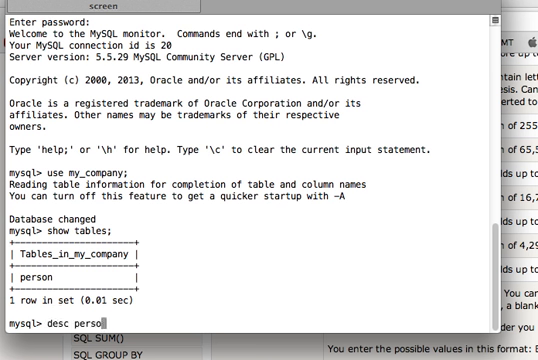
pyautogui.press('Return')
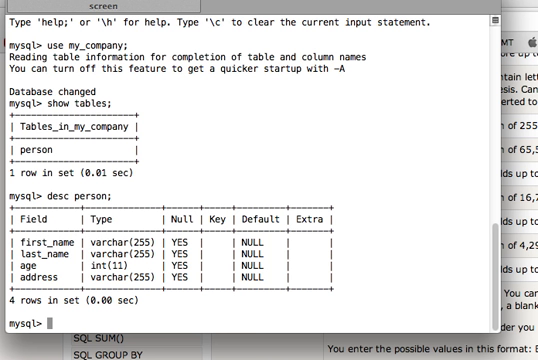
# Step: Run 'show create table person;' to display the InnoDB, latin1 CREATE TABLE statement
pyautogui.write('show')
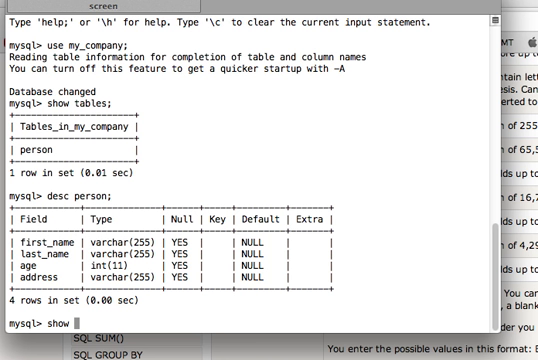
pyautogui.write('c')
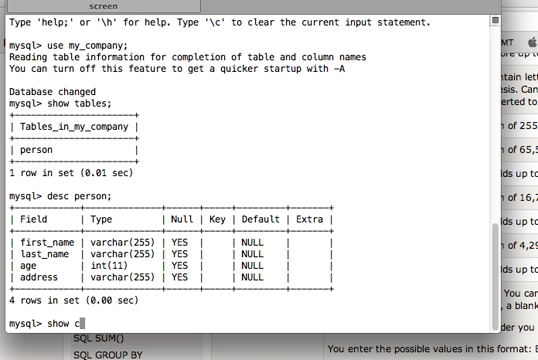
pyautogui.write('reate table')
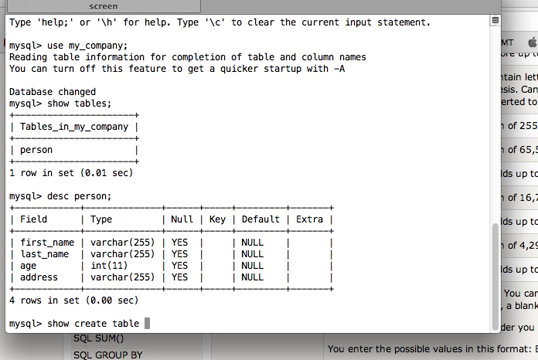
pyautogui.write('perso')
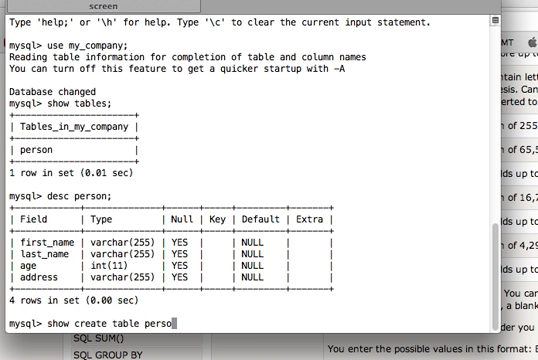
pyautogui.write('n;')
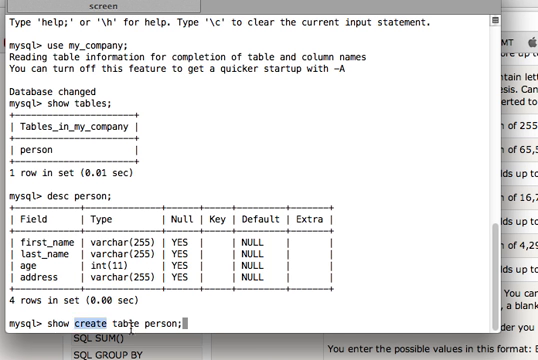
pyautogui.doubleClick(130, 325)
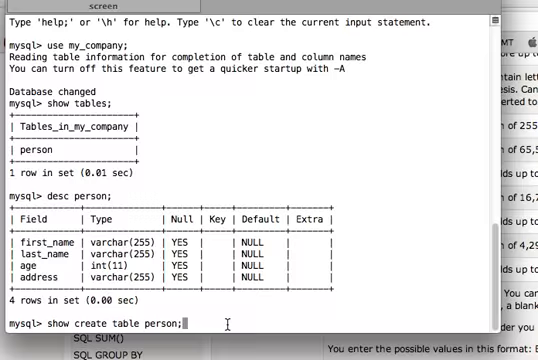
pyautogui.press('Return')
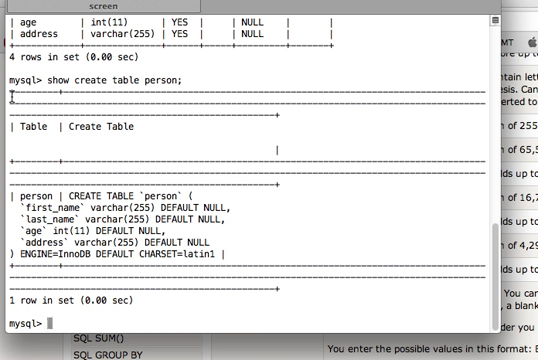
pyautogui.moveTo(199, 292)
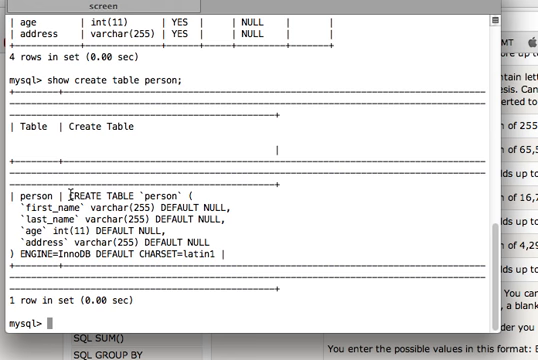
# Step: Re-enter 'show create table person' ending in \G instead of a semicolon
pyautogui.write('show create table person;')
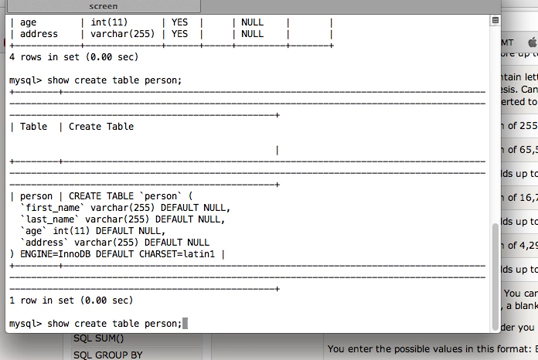
pyautogui.press('backspace')
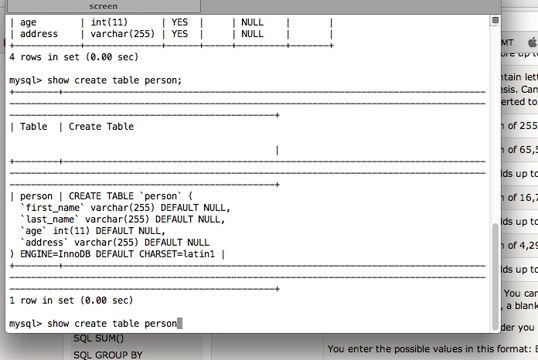
pyautogui.write('\\G')
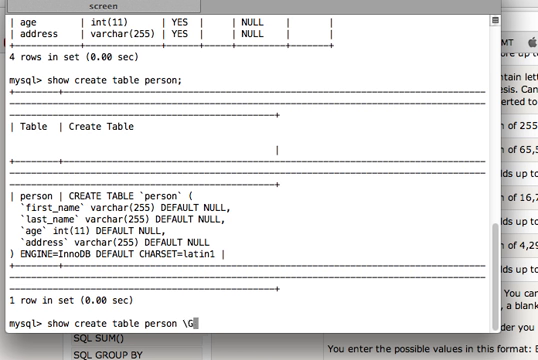